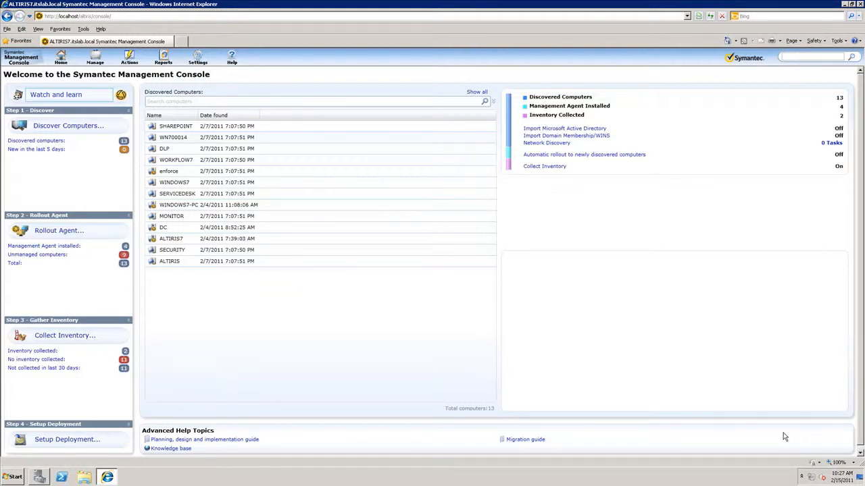
mouse_move(189, 407)
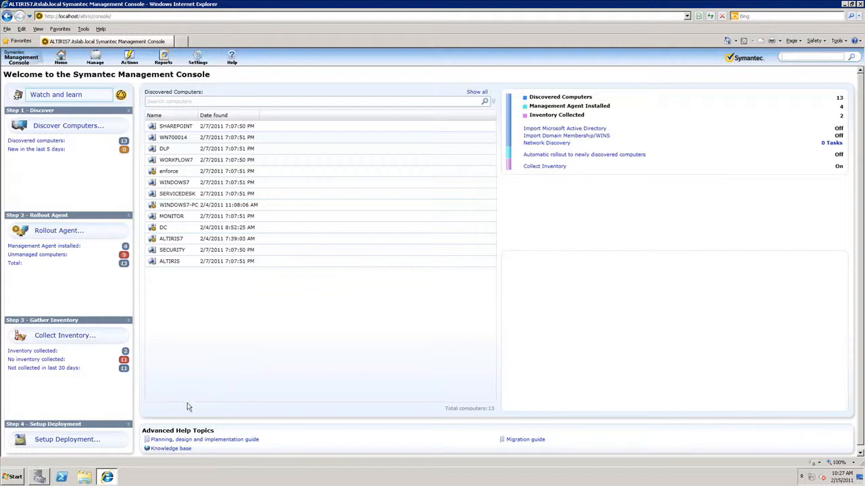
- Reveal the Windows session-ending options (Lock, Restart, Shut down) from the Start menu
left_click(11, 475)
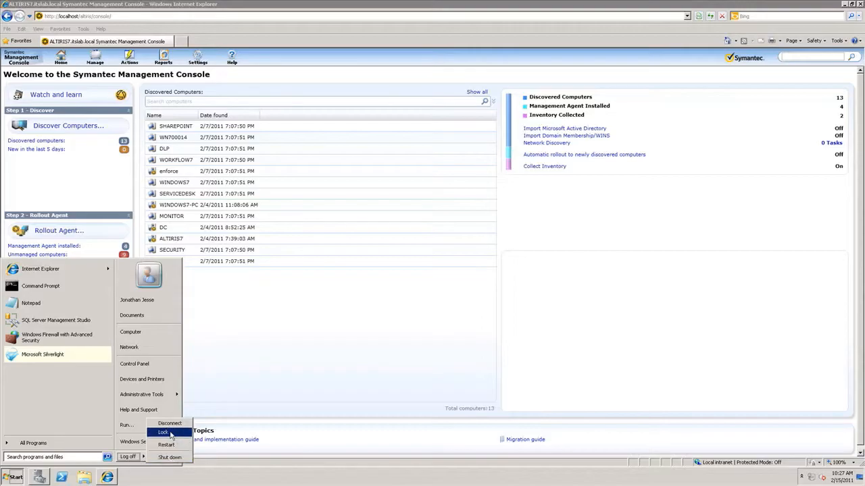
- Lock the Windows Server session, then unlock it with the password to return to the welcome page
left_click(162, 432)
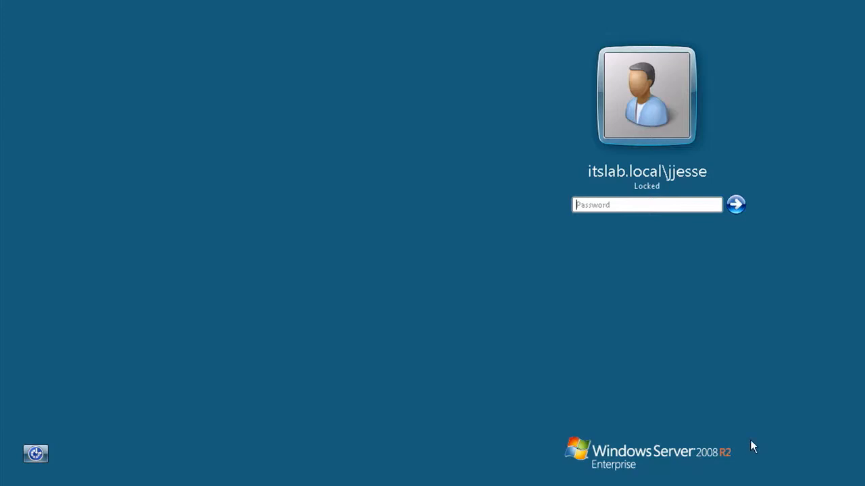
left_click(646, 205)
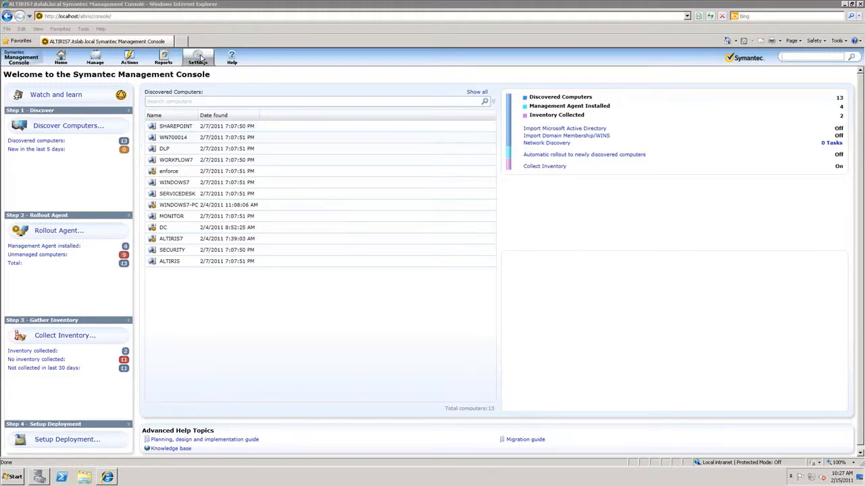
- Show the Symantec Management Agent Install options for UNIX, Linux and Mac and expand Remote Management
left_click(197, 58)
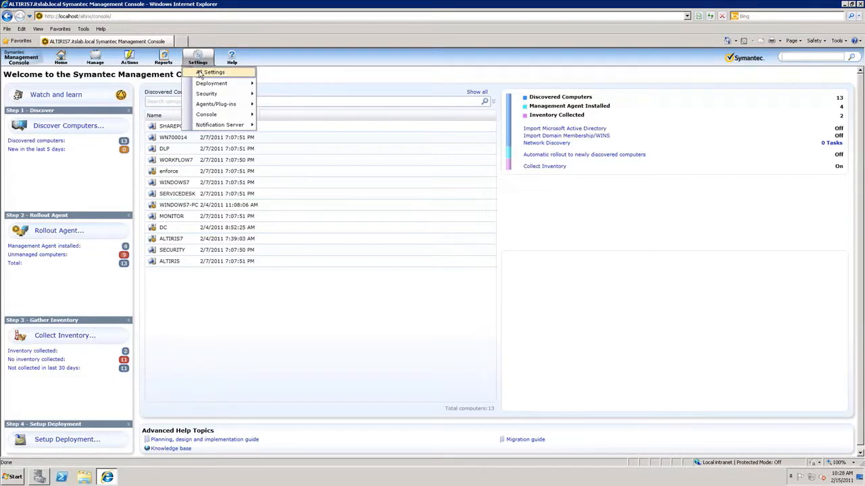
mouse_move(216, 104)
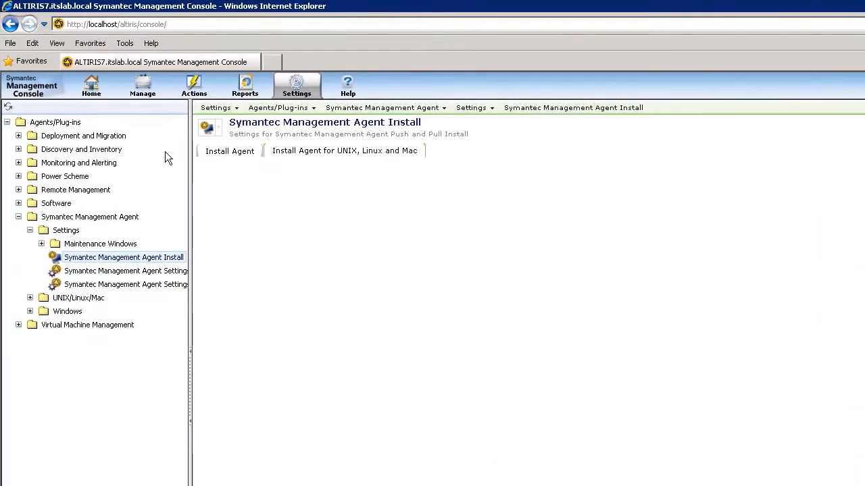
left_click(343, 151)
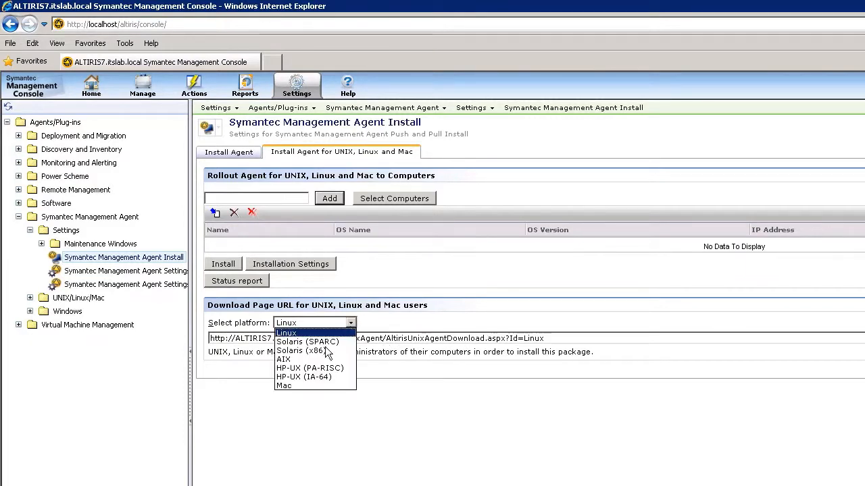
mouse_move(303, 351)
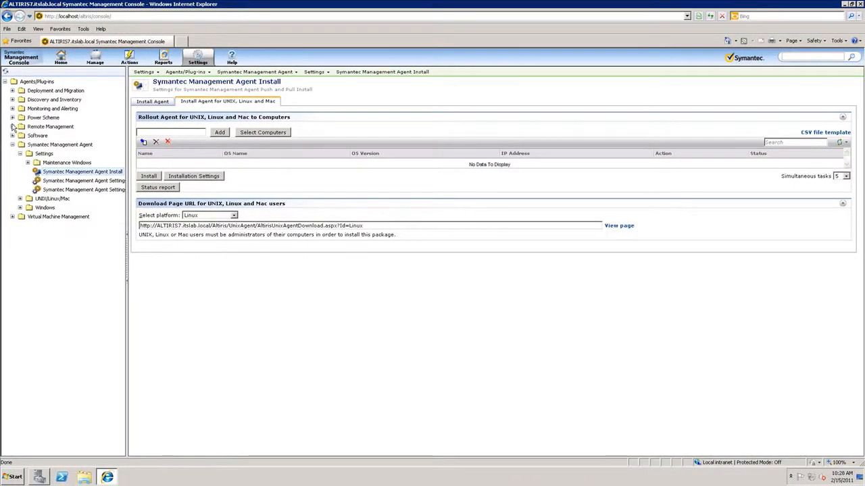
left_click(13, 127)
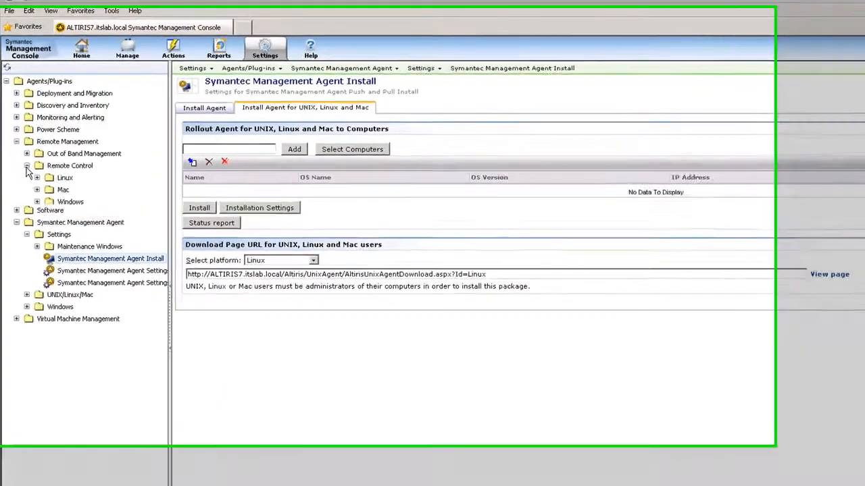
- Expand the Linux and Mac folders under Remote Control to list their pcAnywhere entries
left_click(38, 179)
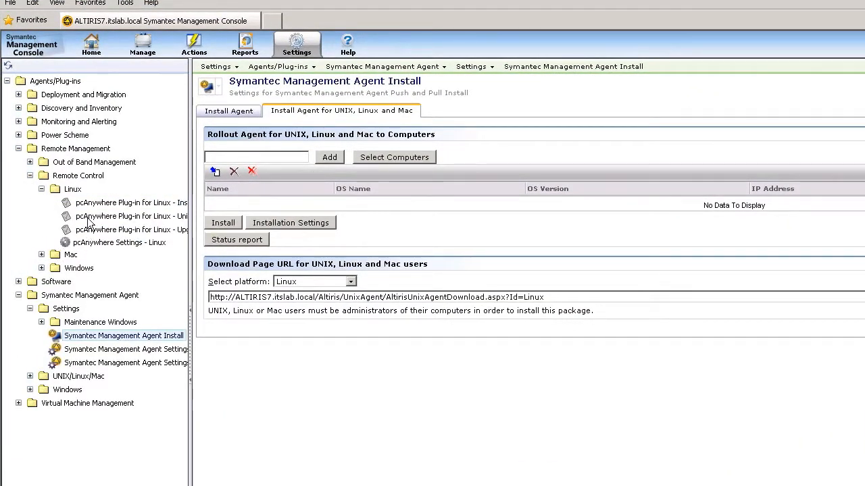
mouse_move(41, 263)
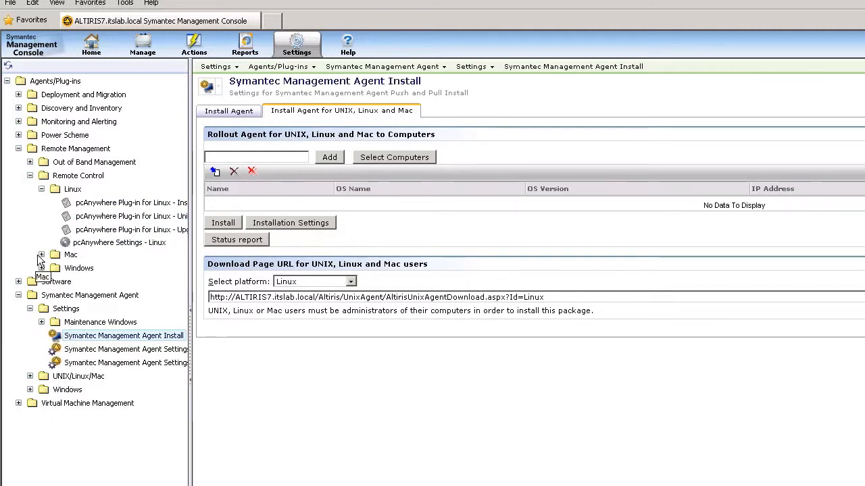
left_click(41, 254)
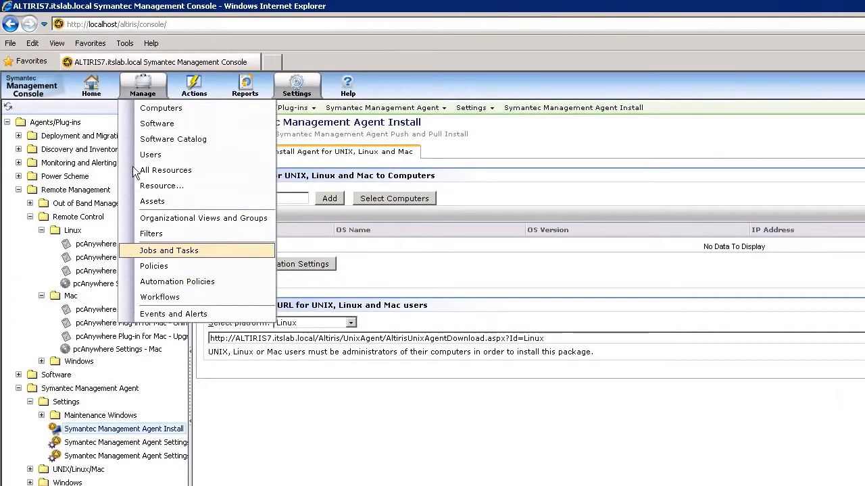
mouse_move(162, 186)
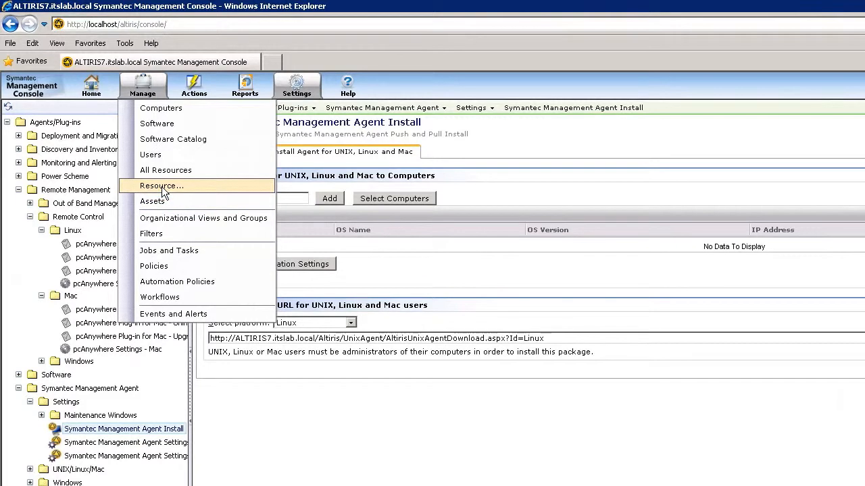
mouse_move(173, 138)
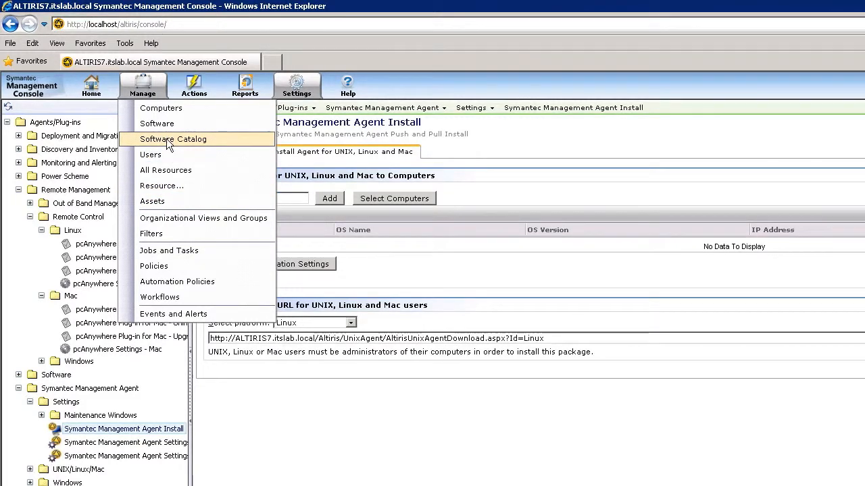
- Navigate the Policies view through Discovery and Inventory and Software to Patch Management
left_click(143, 84)
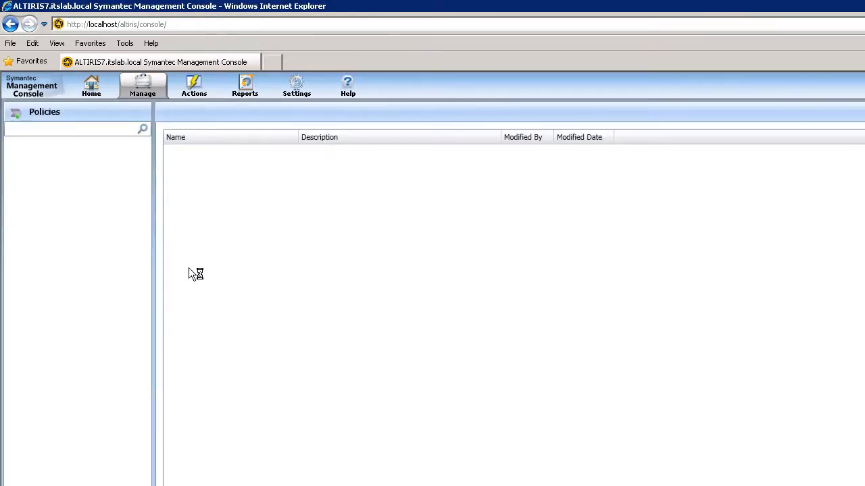
left_click(75, 151)
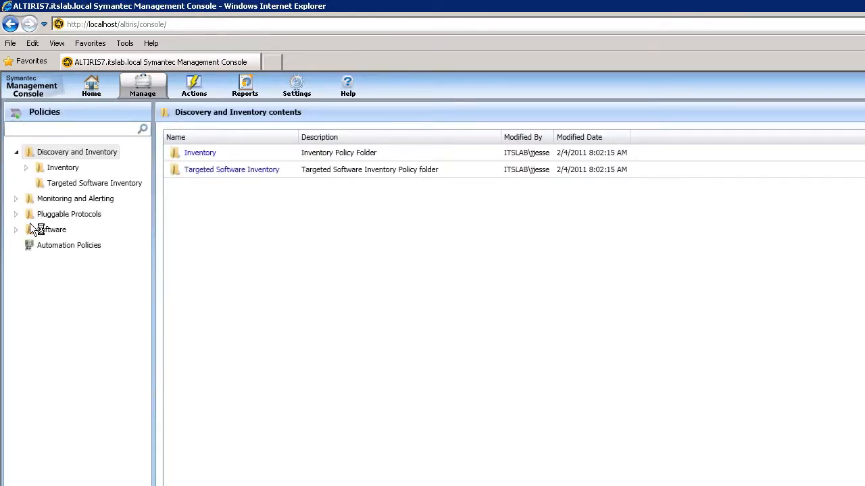
left_click(17, 230)
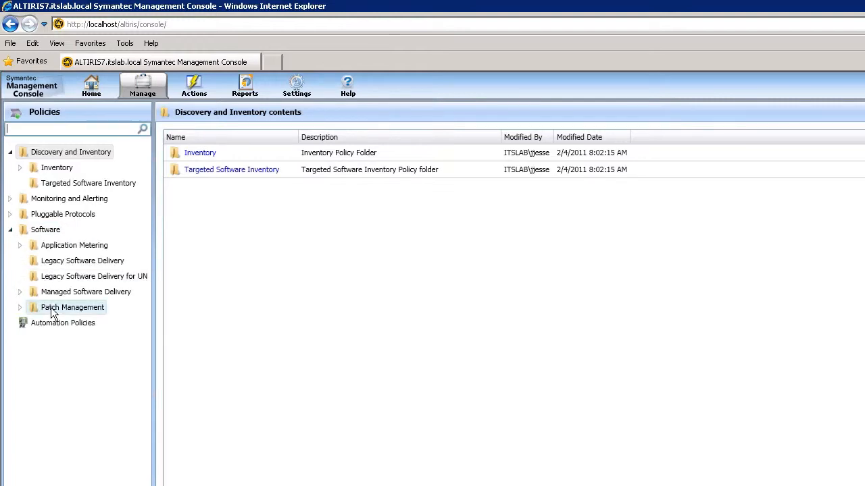
left_click(73, 308)
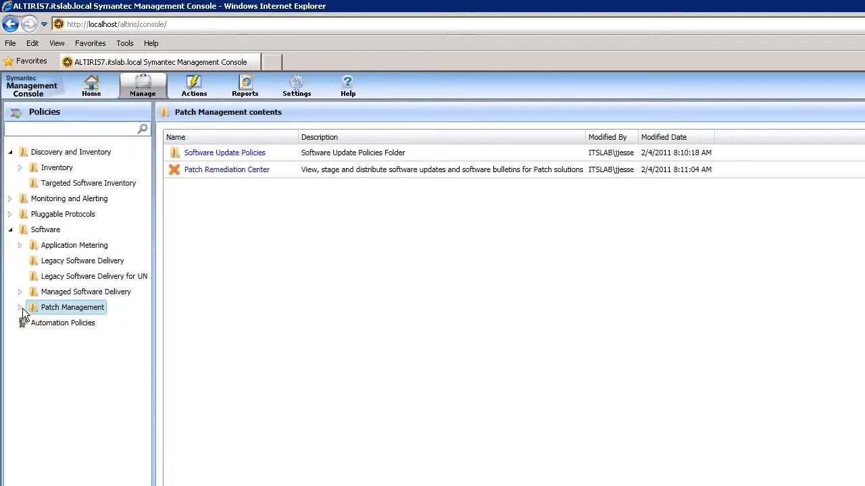
- Expand Patch Management and load the Patch Remediation Center
left_click(19, 308)
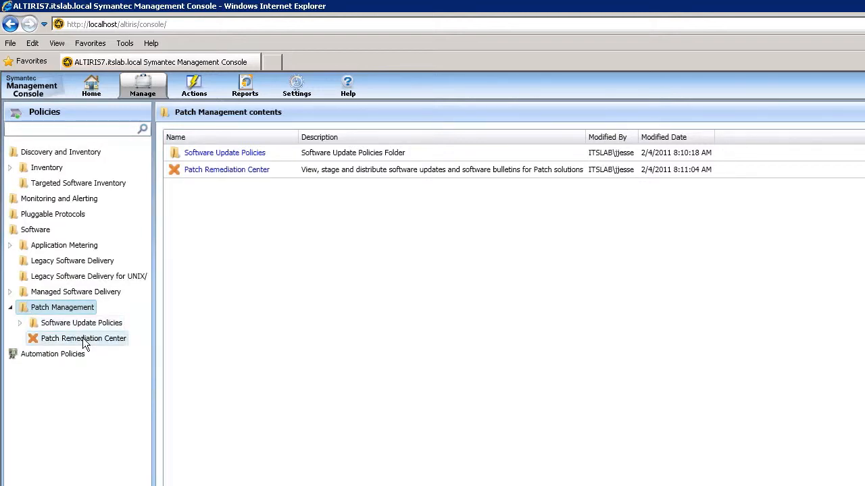
left_click(84, 338)
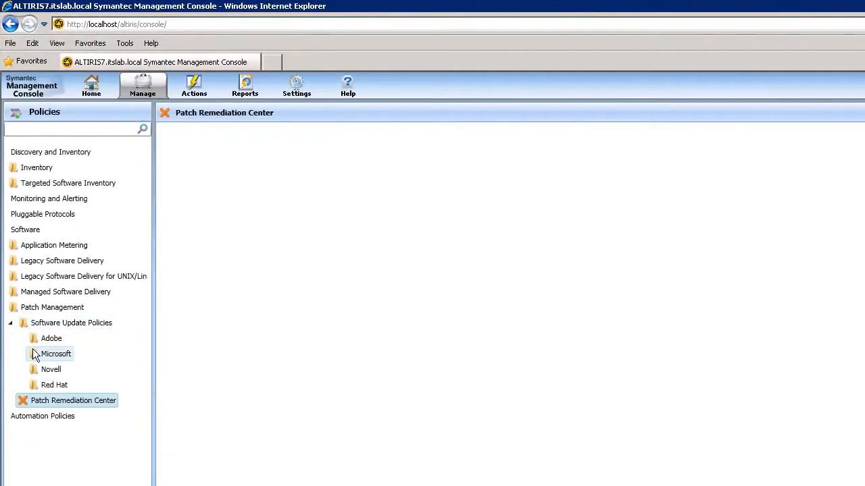
mouse_move(62, 362)
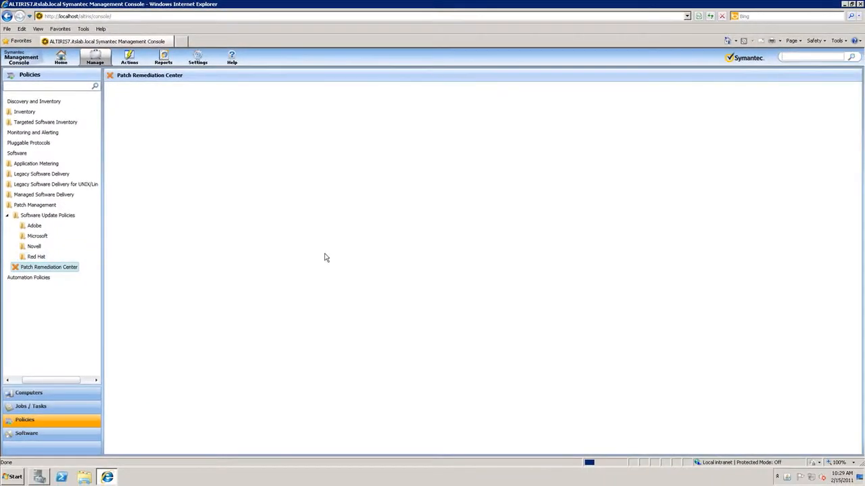
- Filter the software bulletins to the Adobe Systems vendor and refresh the list
left_click(49, 267)
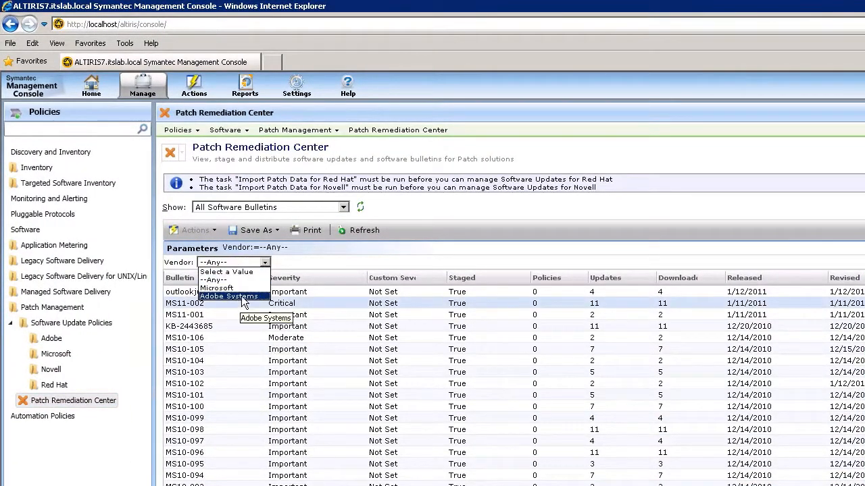
left_click(228, 297)
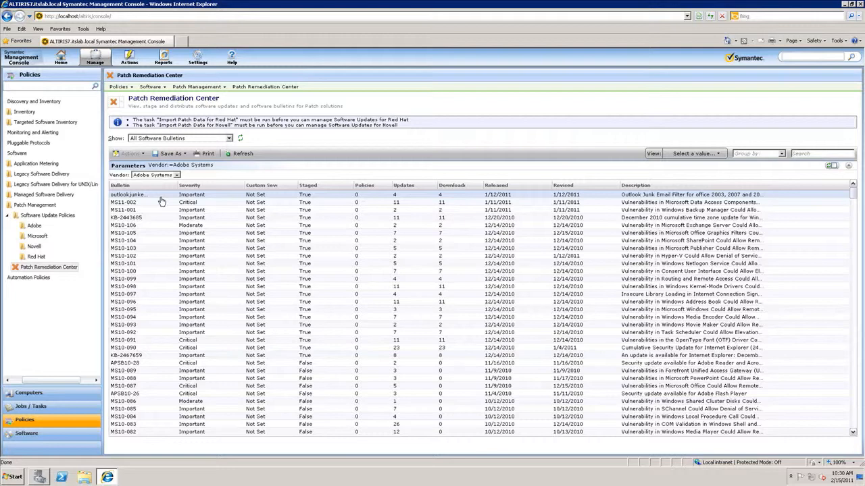
mouse_move(265, 165)
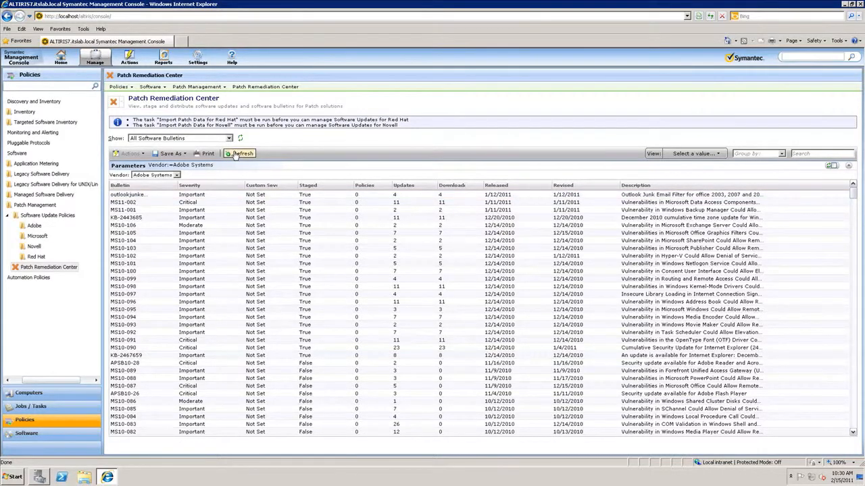
left_click(240, 154)
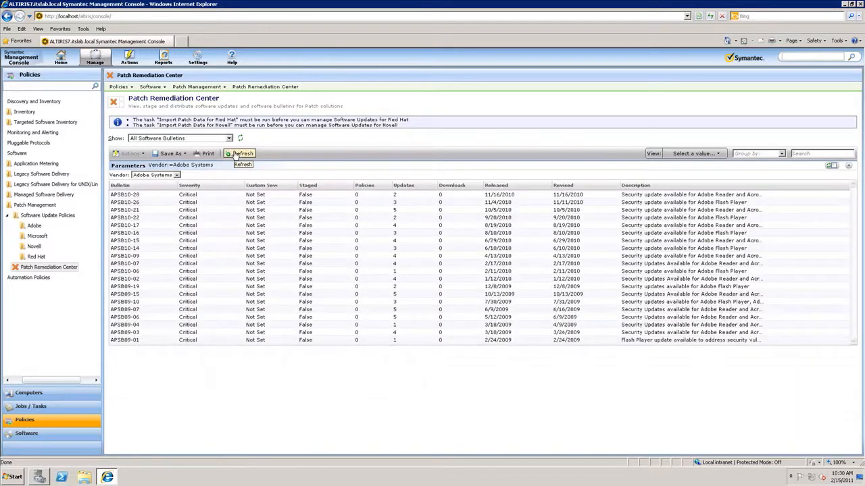